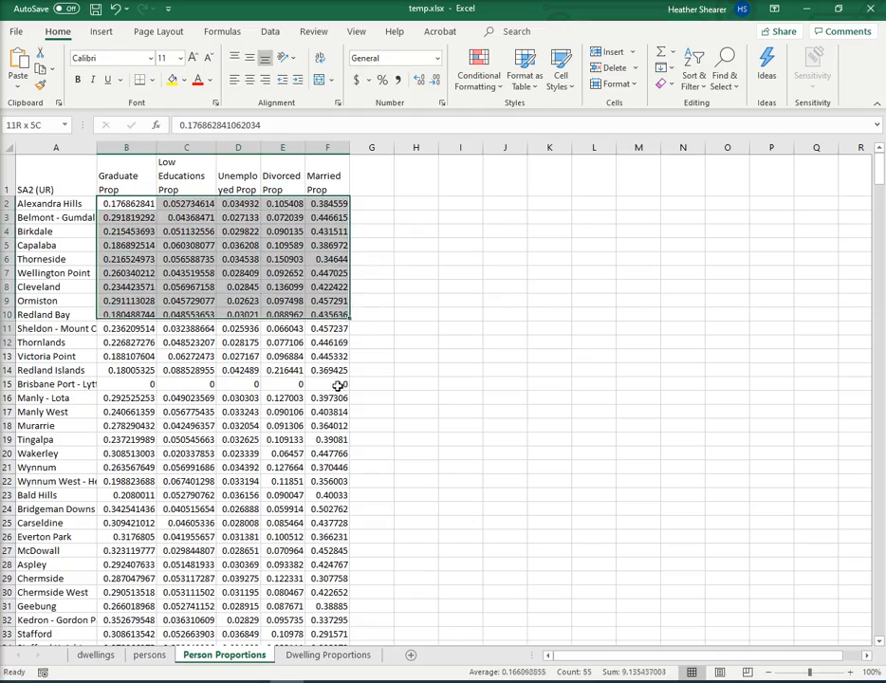
# Step: Save a copy of the Person Proportions workbook as CSV UTF-8 (Comma delimited)
pyautogui.scroll(-3)
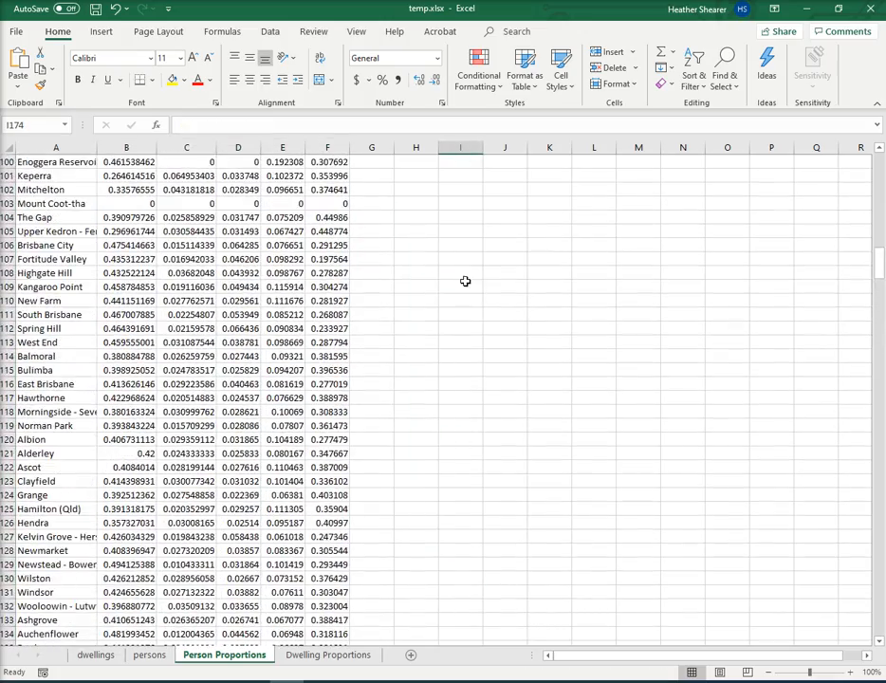
pyautogui.click(16, 31)
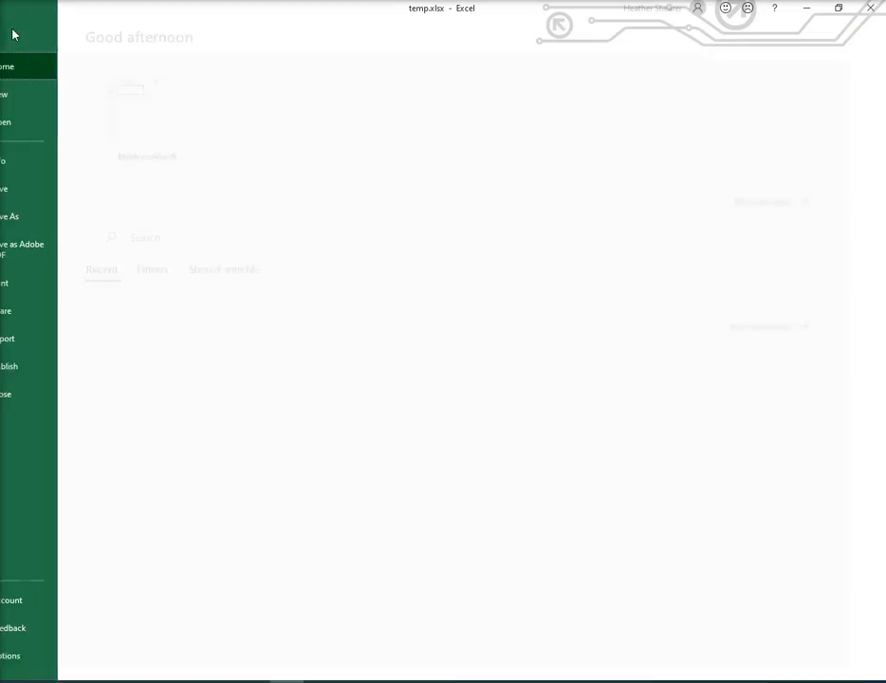
pyautogui.click(41, 216)
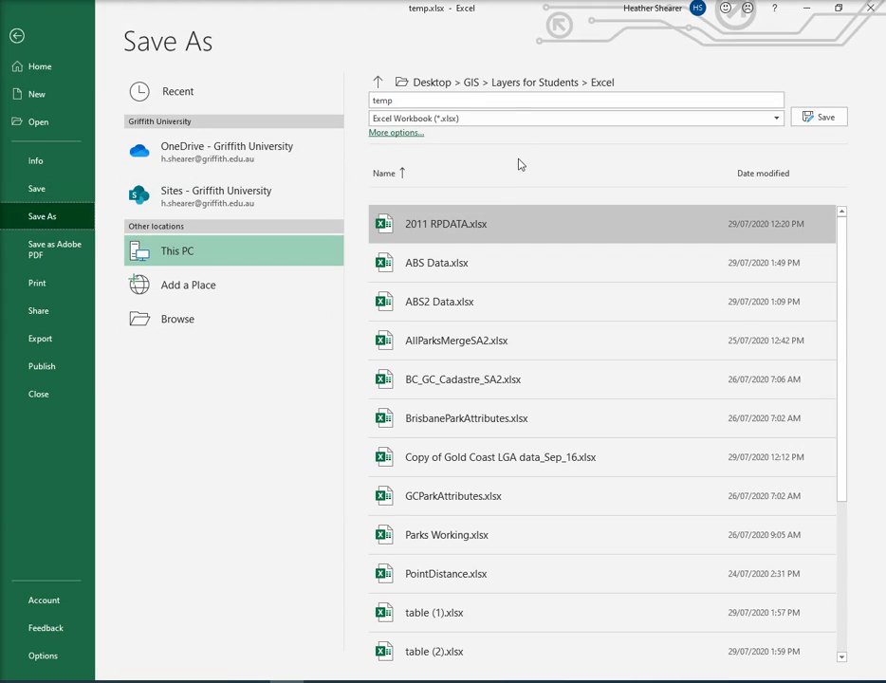
pyautogui.click(774, 117)
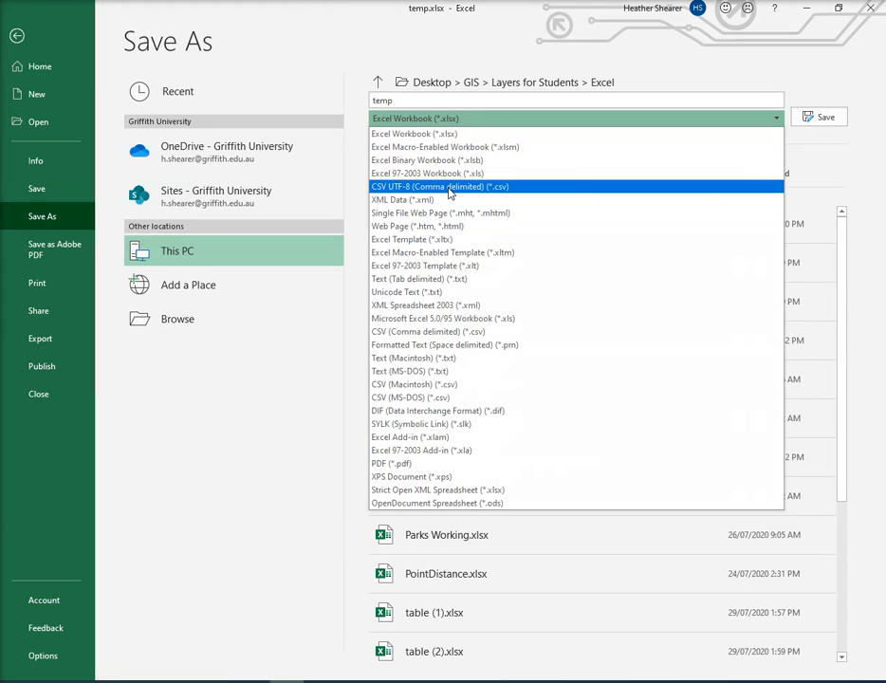
pyautogui.click(440, 186)
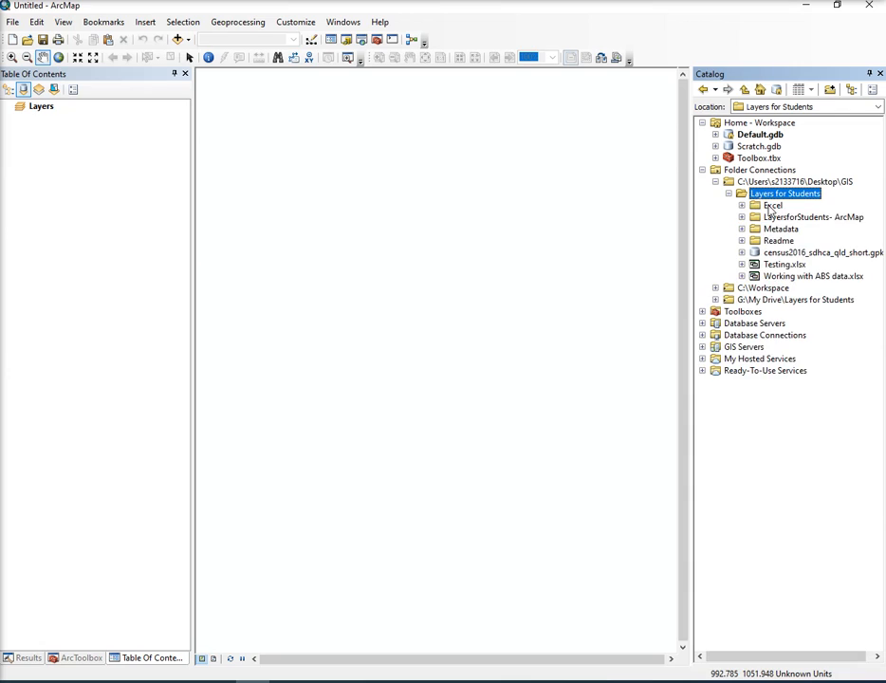
# Step: Add SEQ_SA2 from the student geodatabase, plus the Copy of temp.csv and Copy of temp2.csv tables
pyautogui.click(812, 217)
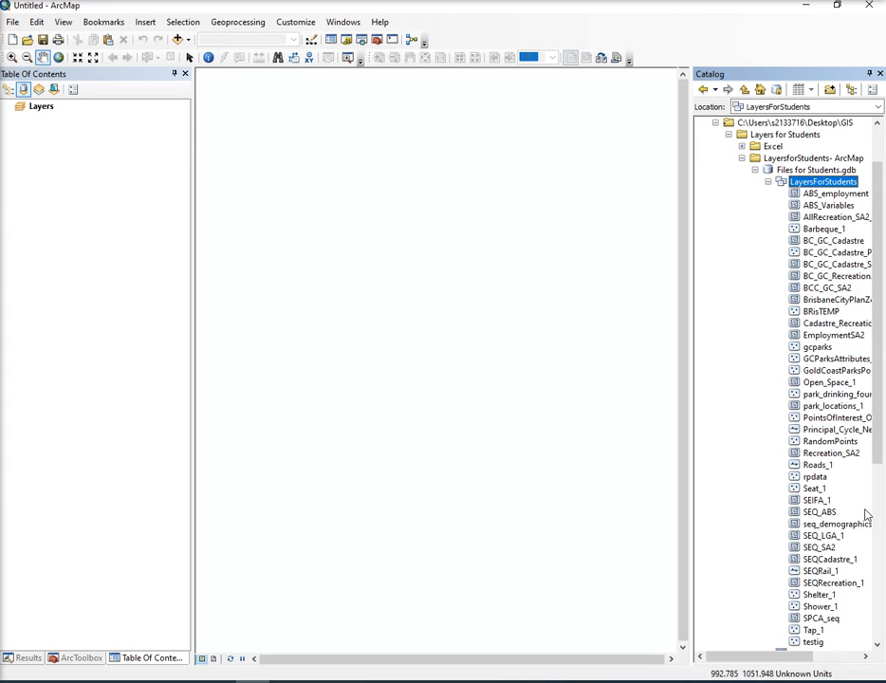
pyautogui.click(817, 547)
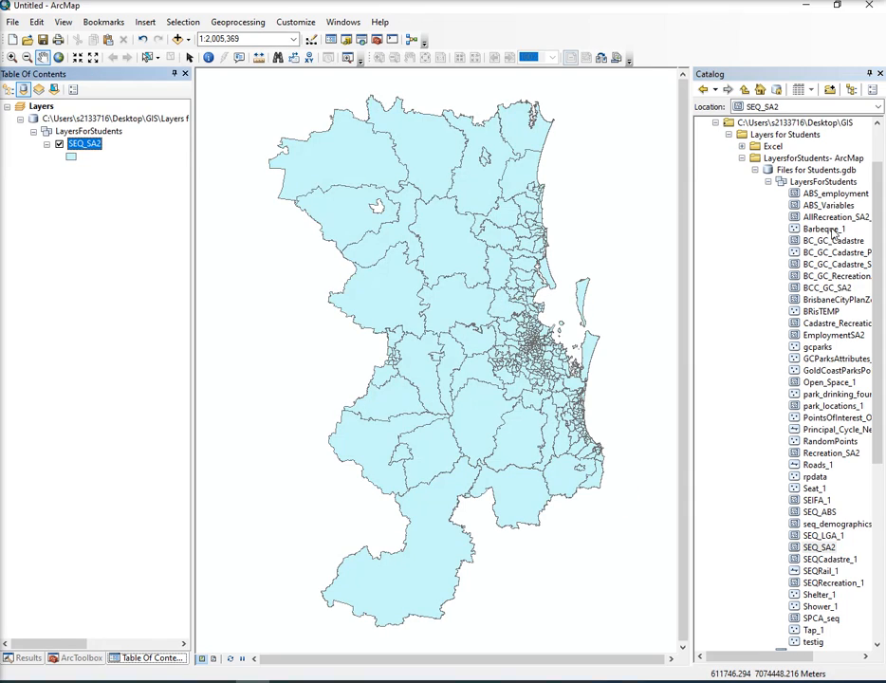
pyautogui.click(756, 146)
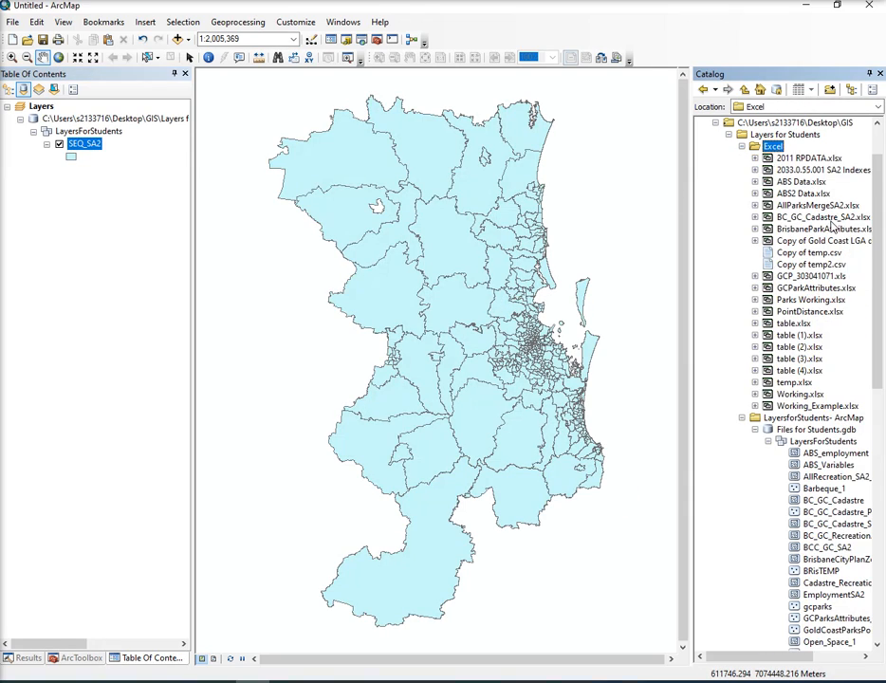
pyautogui.click(808, 252)
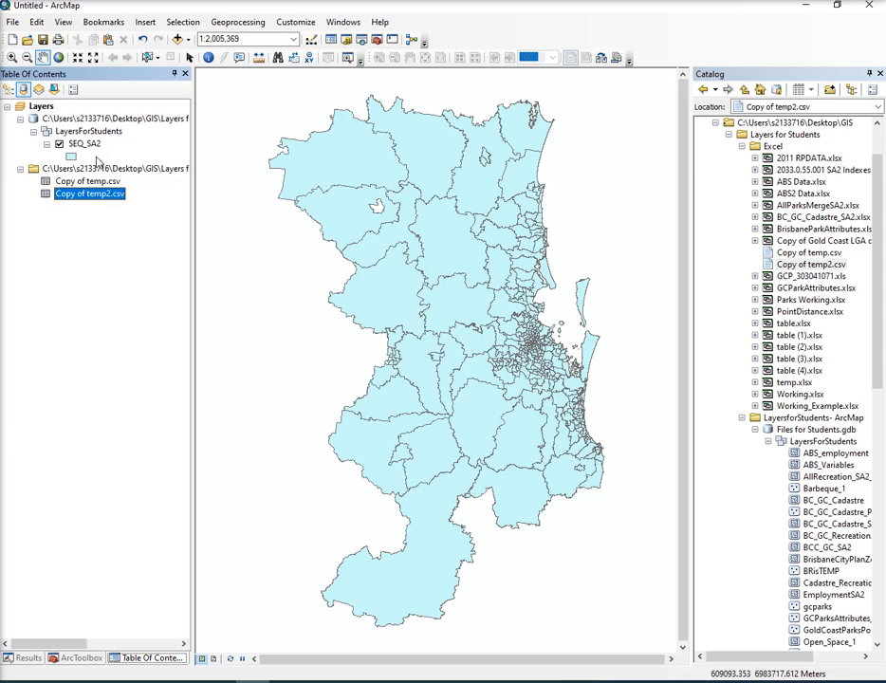
# Step: Join Copy of temp.csv to SEQ_SA2 on SA2_NAME16 and SA2 (UR), keeping only matching records
pyautogui.rightClick(84, 143)
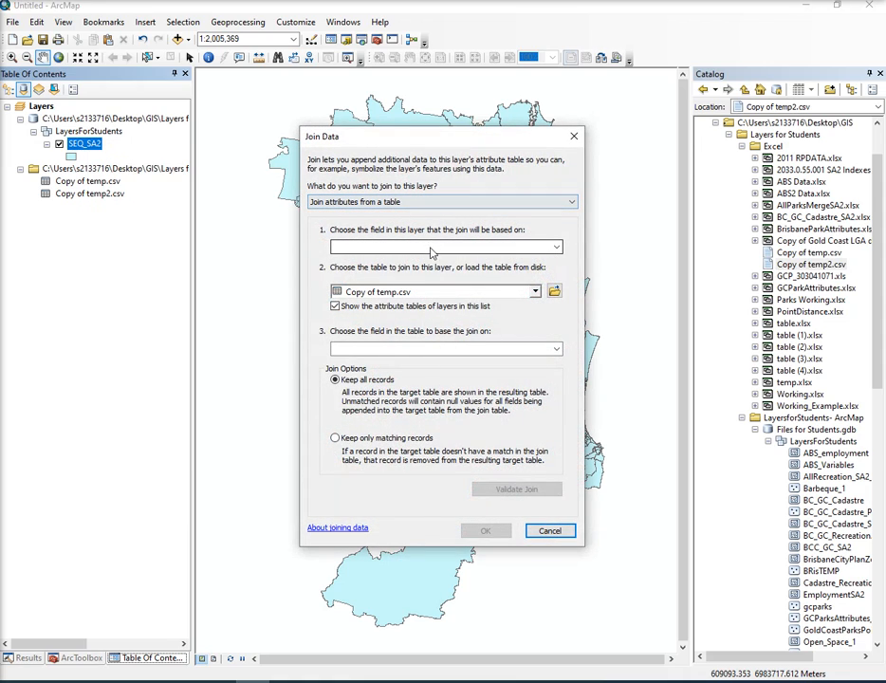
pyautogui.click(442, 246)
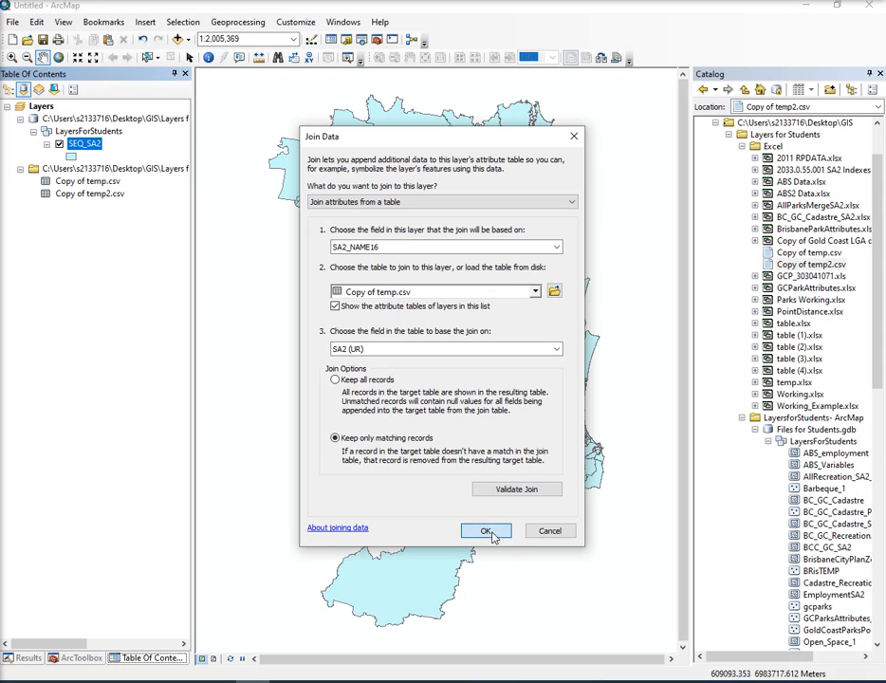
pyautogui.click(484, 530)
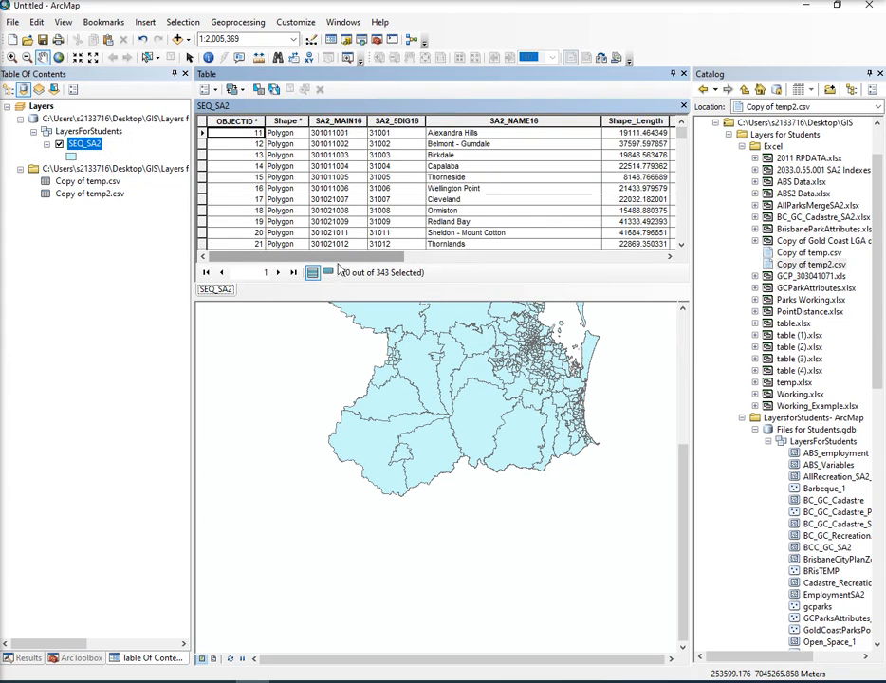
pyautogui.hscroll(3)
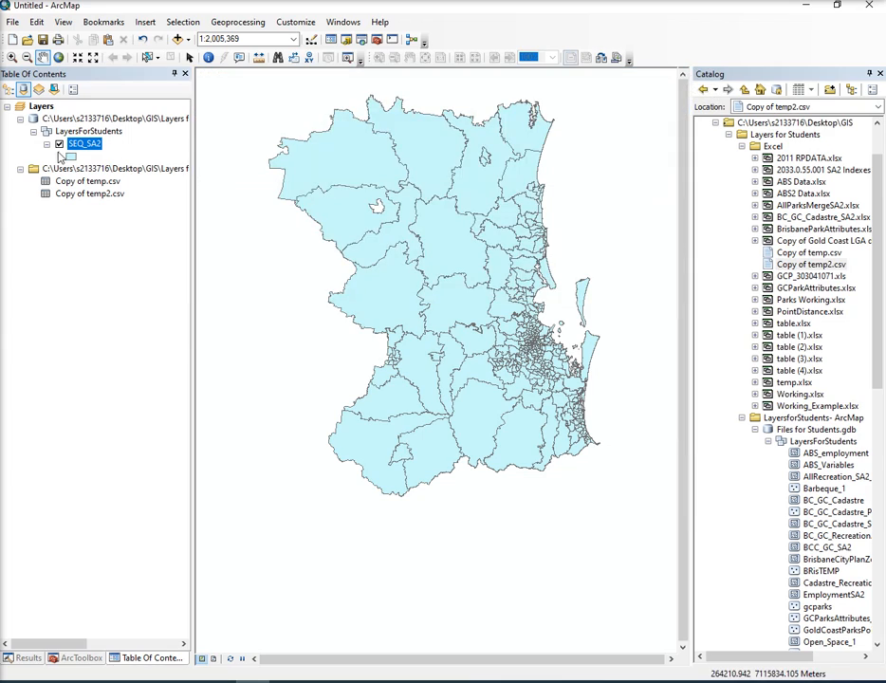
# Step: Symbolise SEQ_SA2 with Quantities > Graduated colors on the Owned Prop field
pyautogui.rightClick(83, 143)
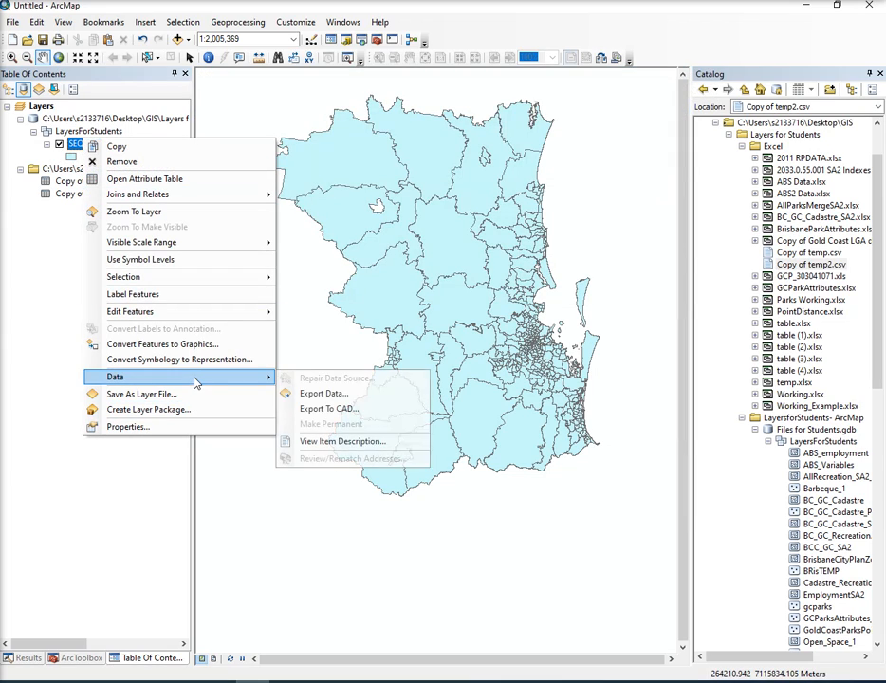
pyautogui.click(323, 393)
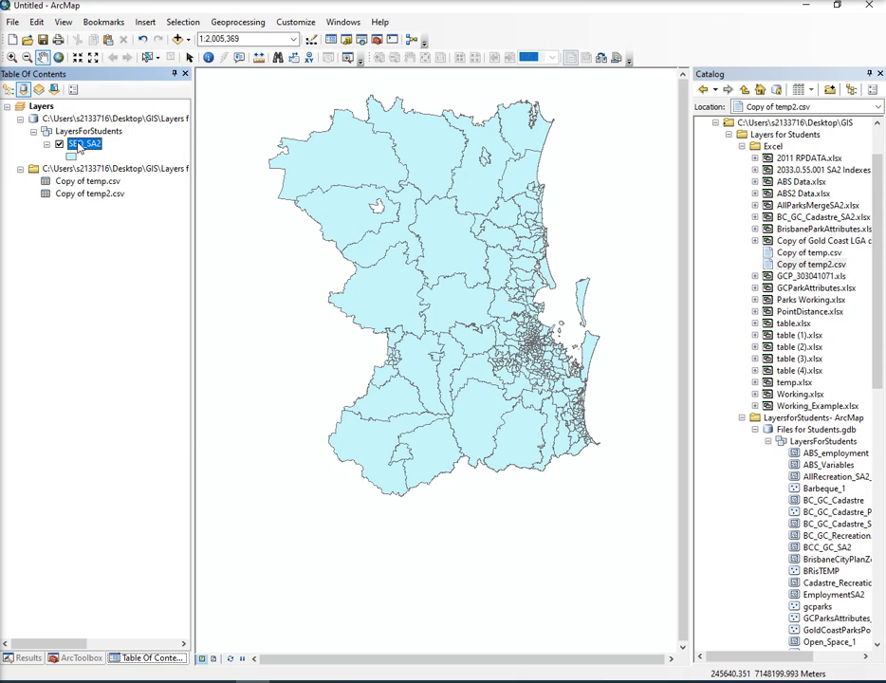
pyautogui.rightClick(83, 143)
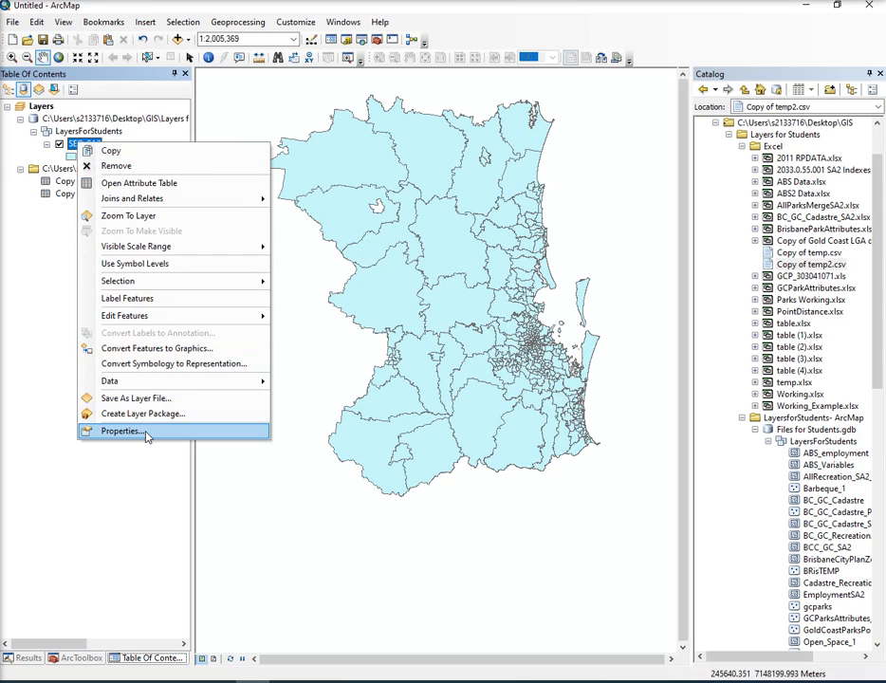
pyautogui.click(119, 431)
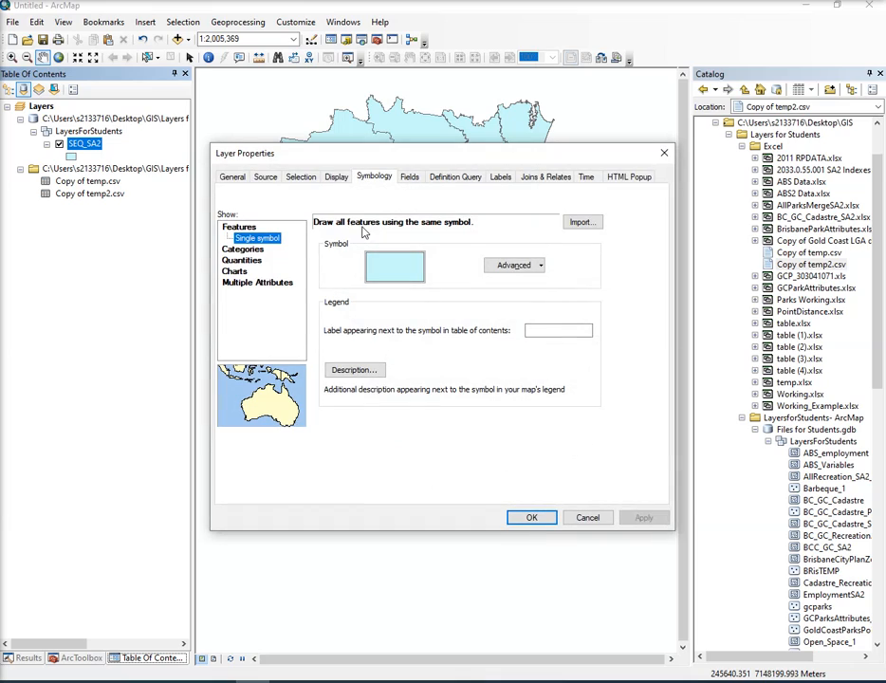
pyautogui.click(242, 248)
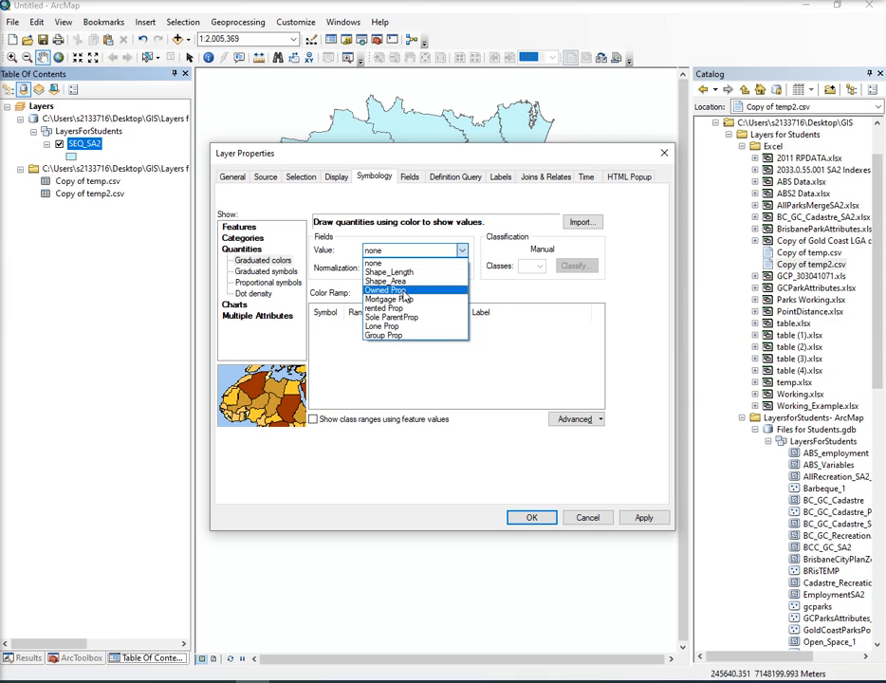
pyautogui.click(385, 289)
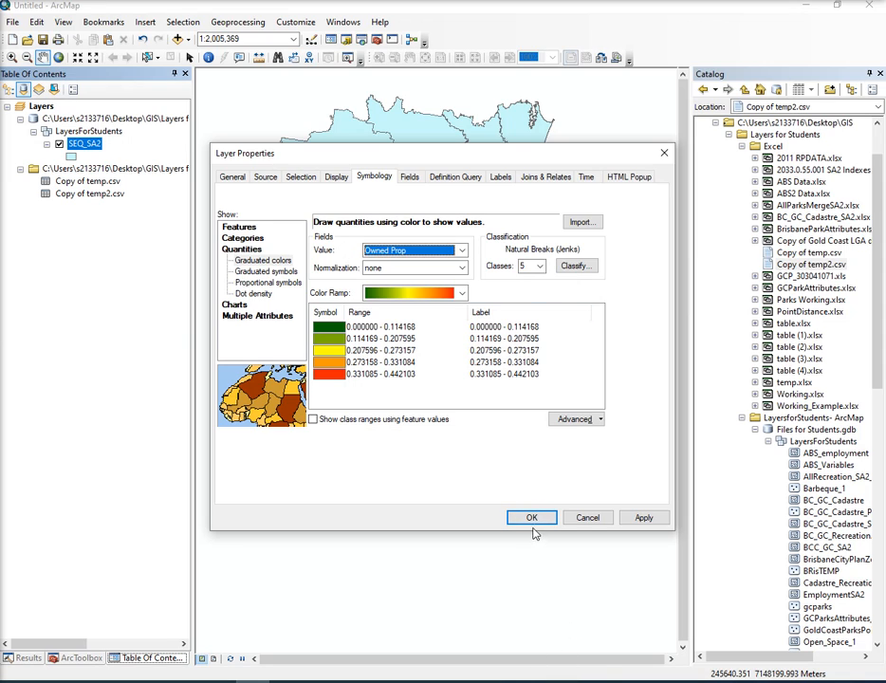
pyautogui.click(531, 517)
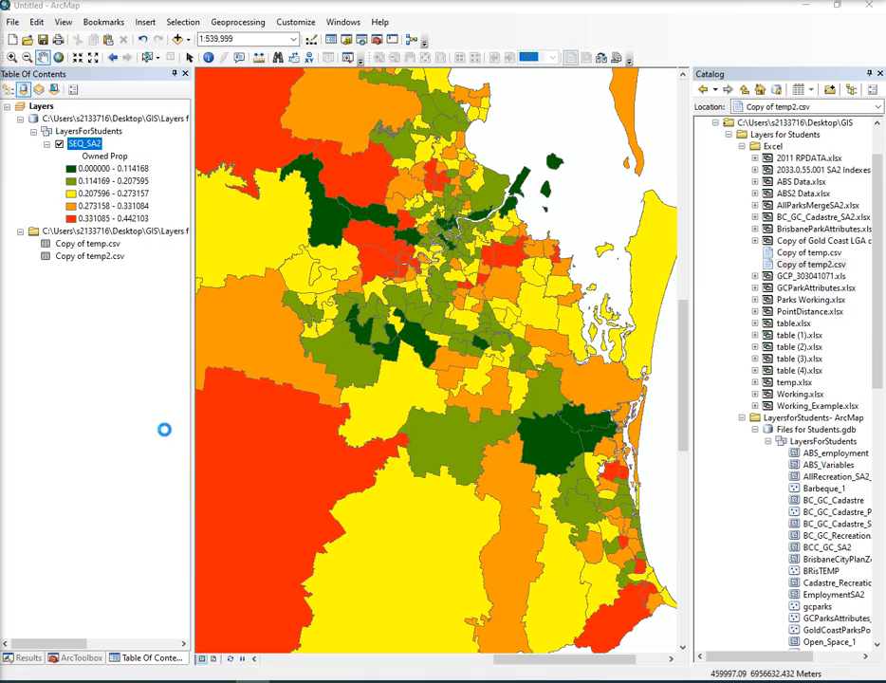
# Step: Change the Owned Prop classification method to Standard Deviation
pyautogui.doubleClick(83, 143)
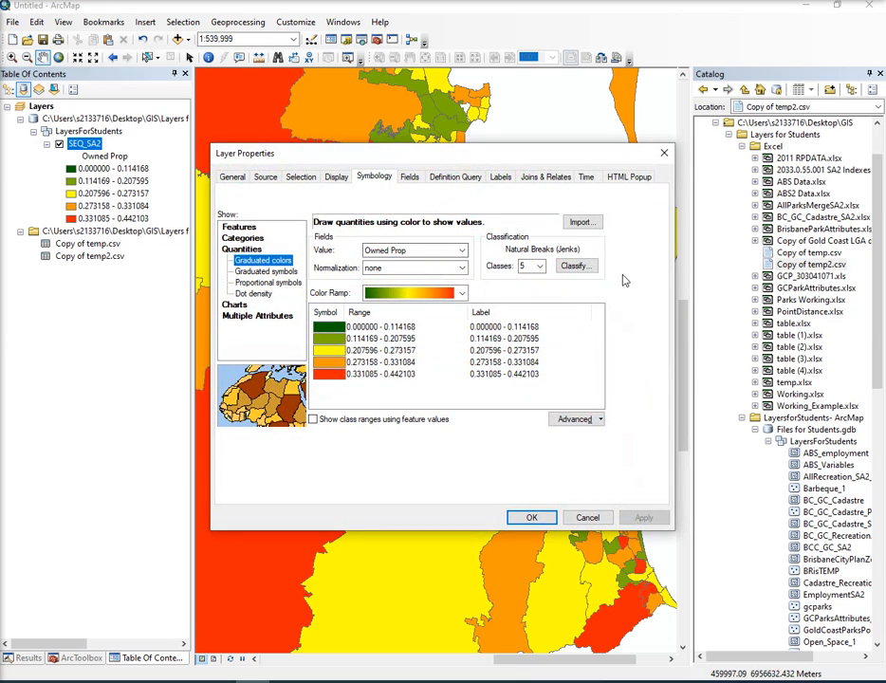
pyautogui.click(573, 265)
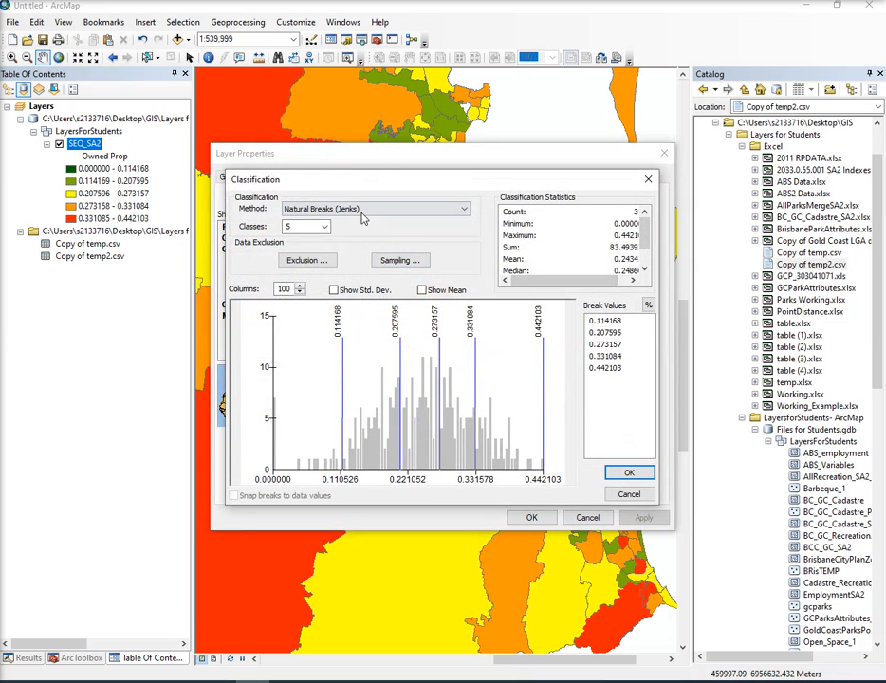
pyautogui.click(464, 209)
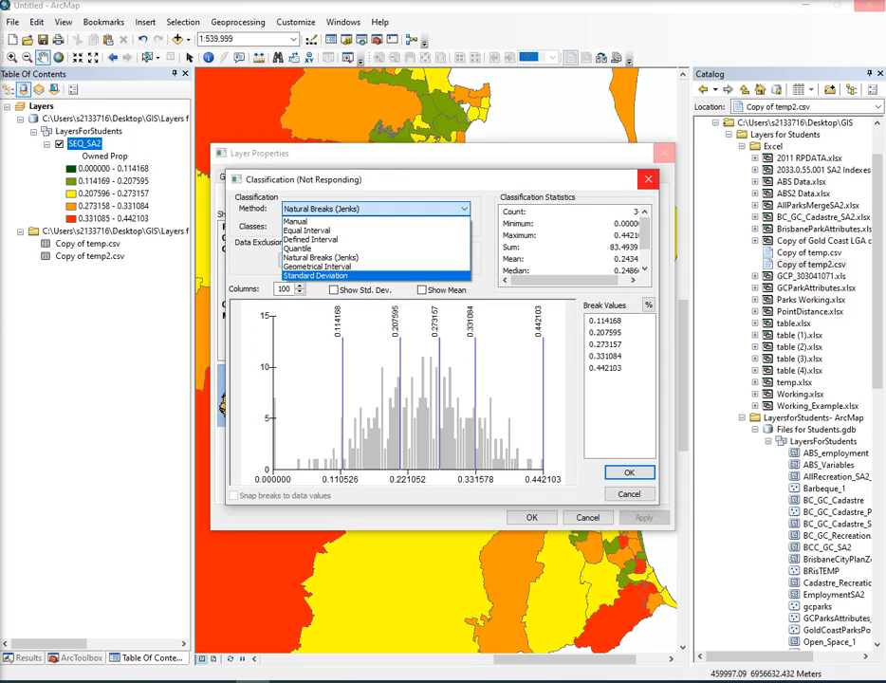
pyautogui.click(315, 275)
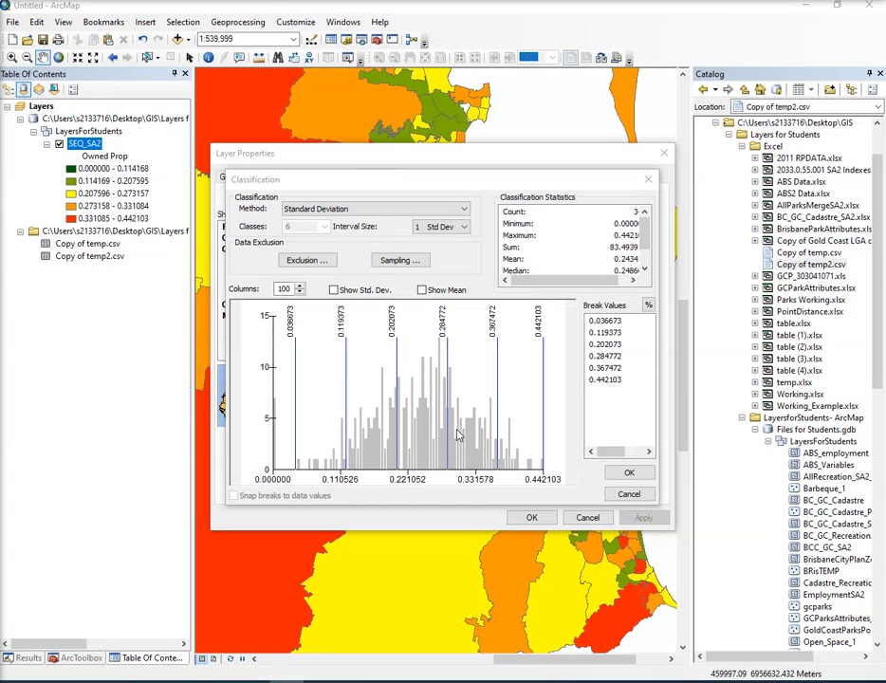
pyautogui.moveTo(446, 336)
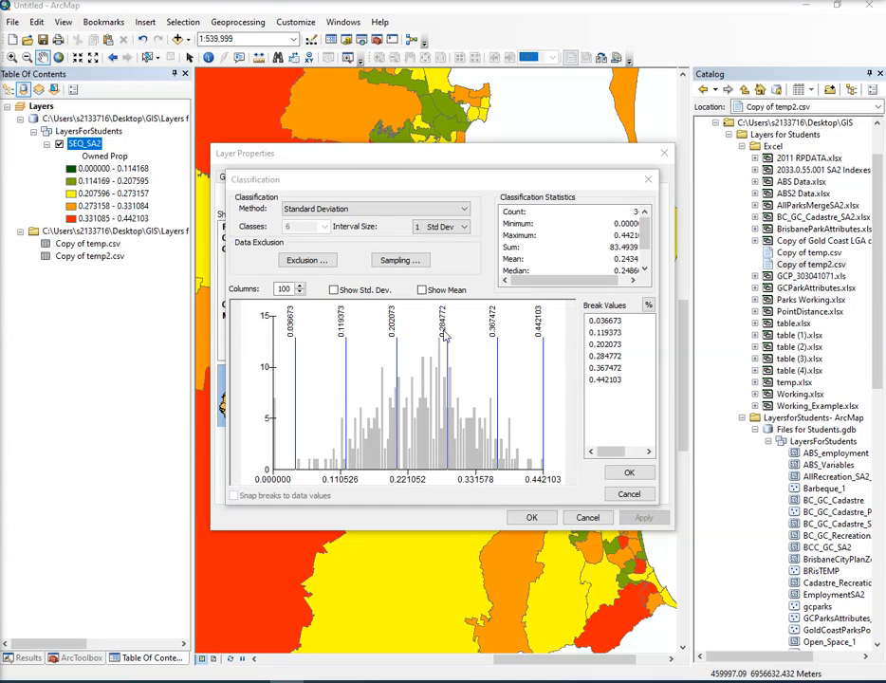
pyautogui.moveTo(433, 370)
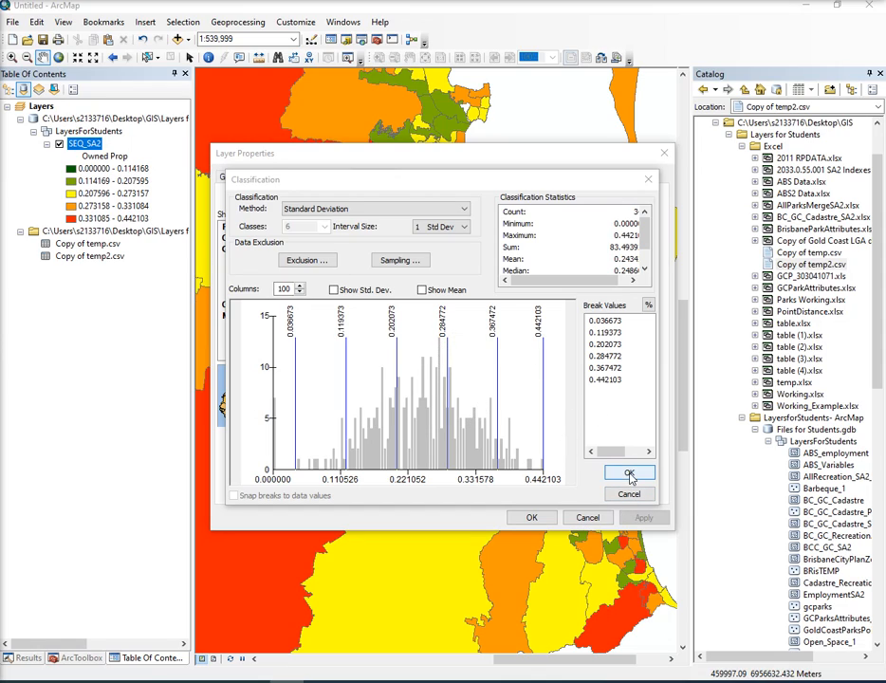
pyautogui.click(629, 473)
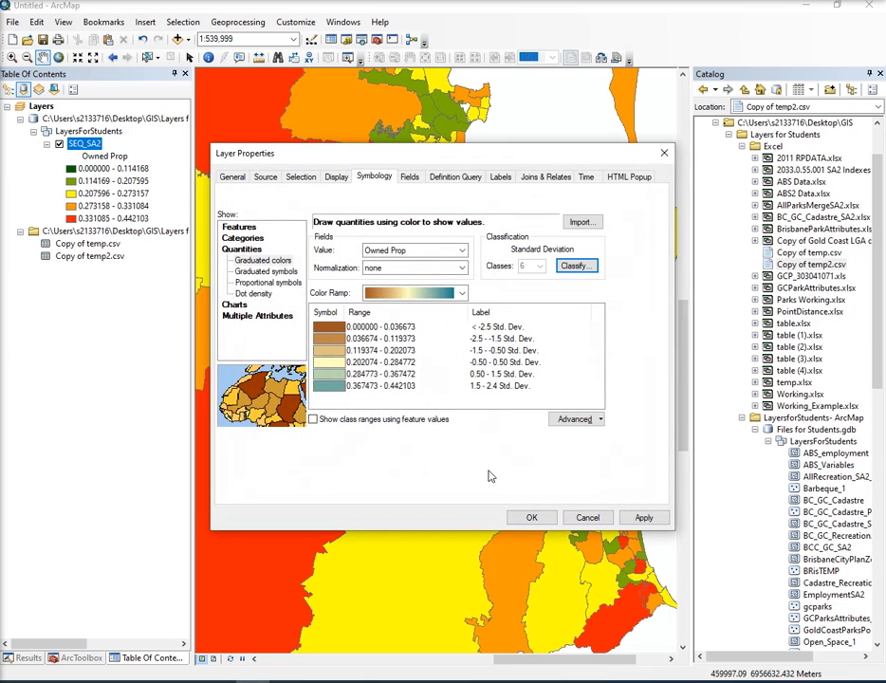
pyautogui.click(531, 517)
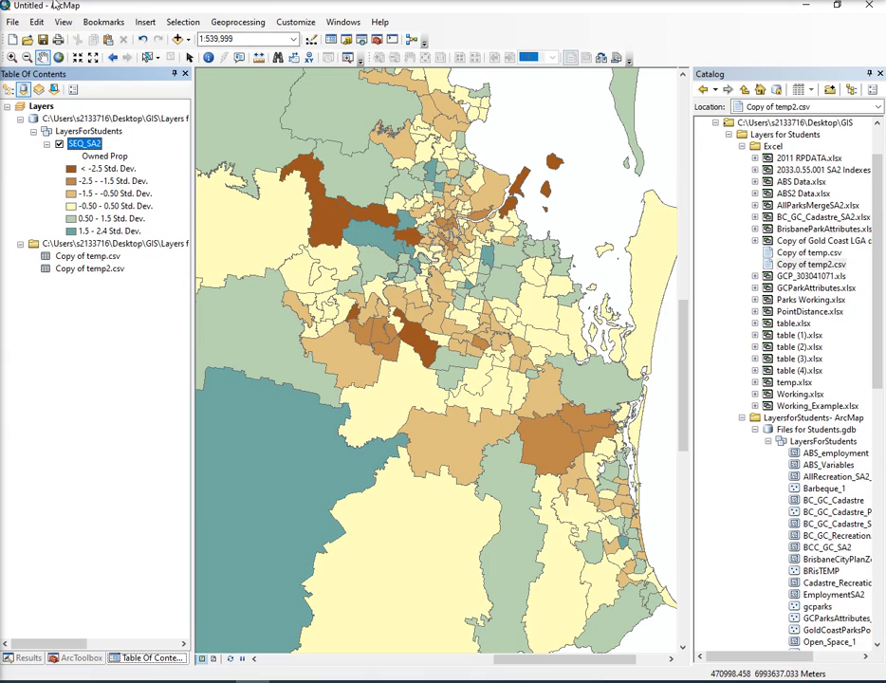
# Step: Map Sole ParentProp on SEQ_SA2 using the light-to-dark red colour ramp
pyautogui.rightClick(76, 143)
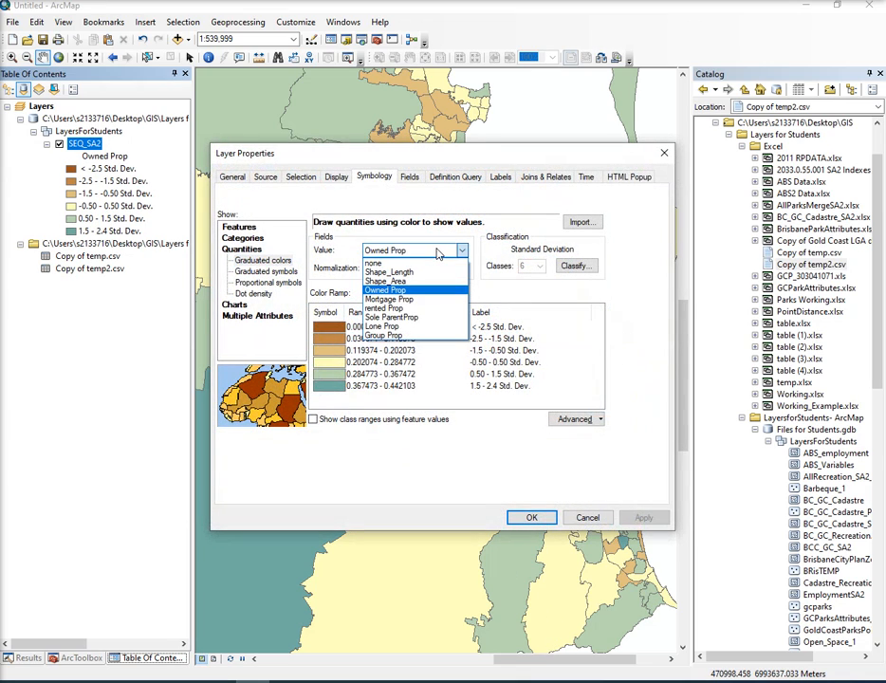
pyautogui.click(392, 317)
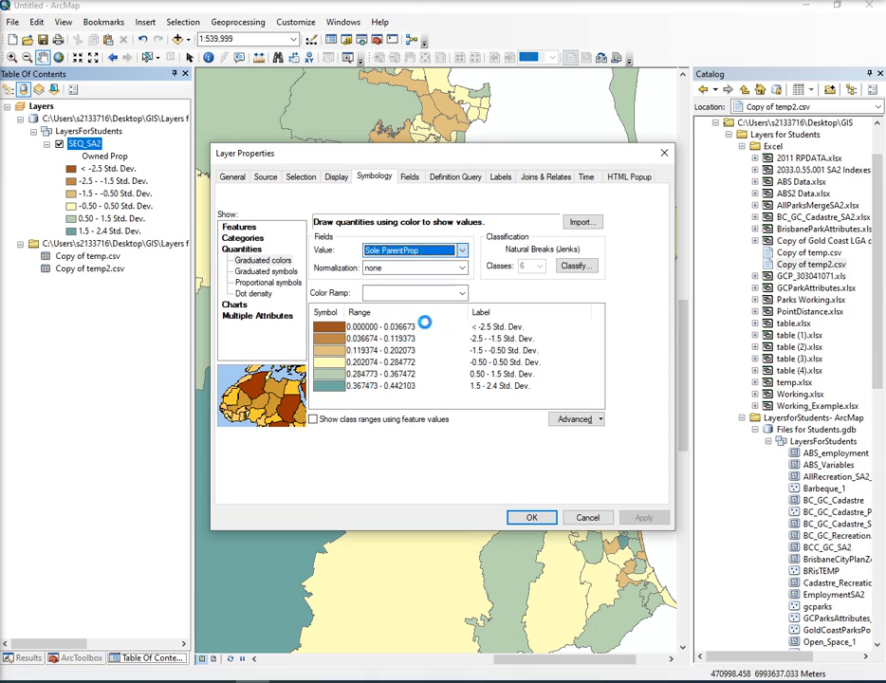
pyautogui.click(460, 292)
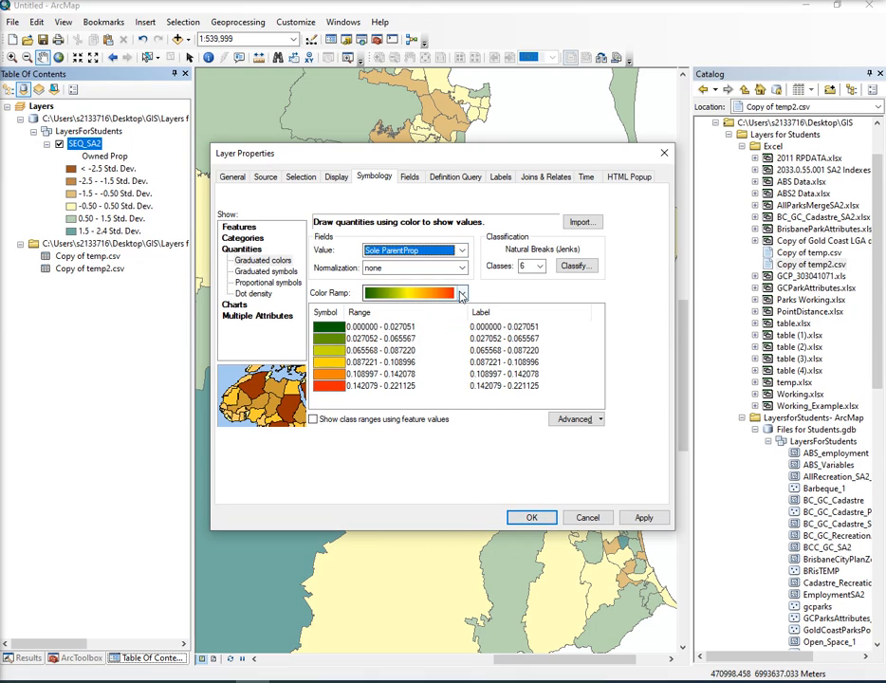
pyautogui.click(462, 292)
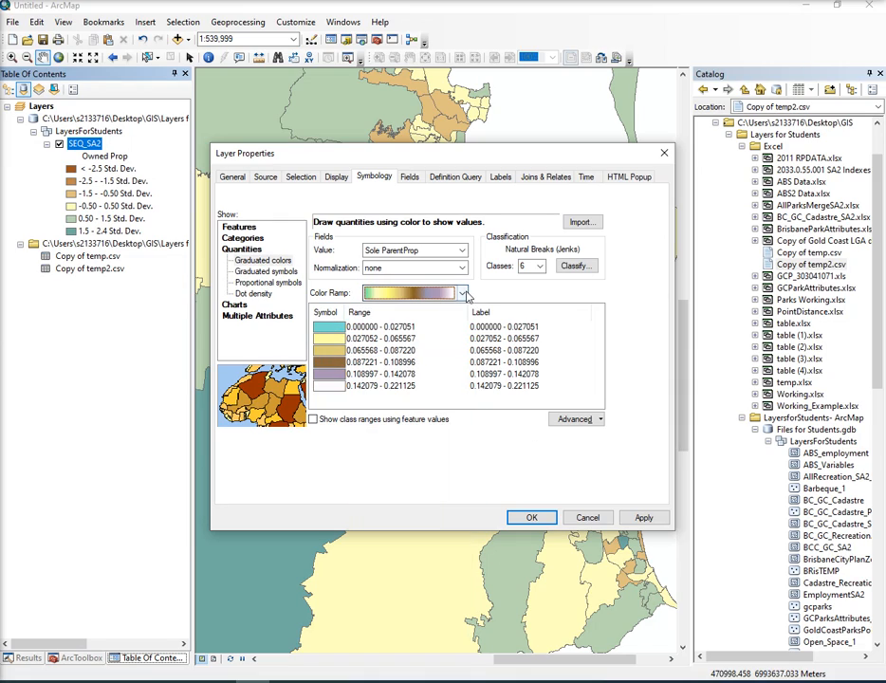
pyautogui.click(462, 292)
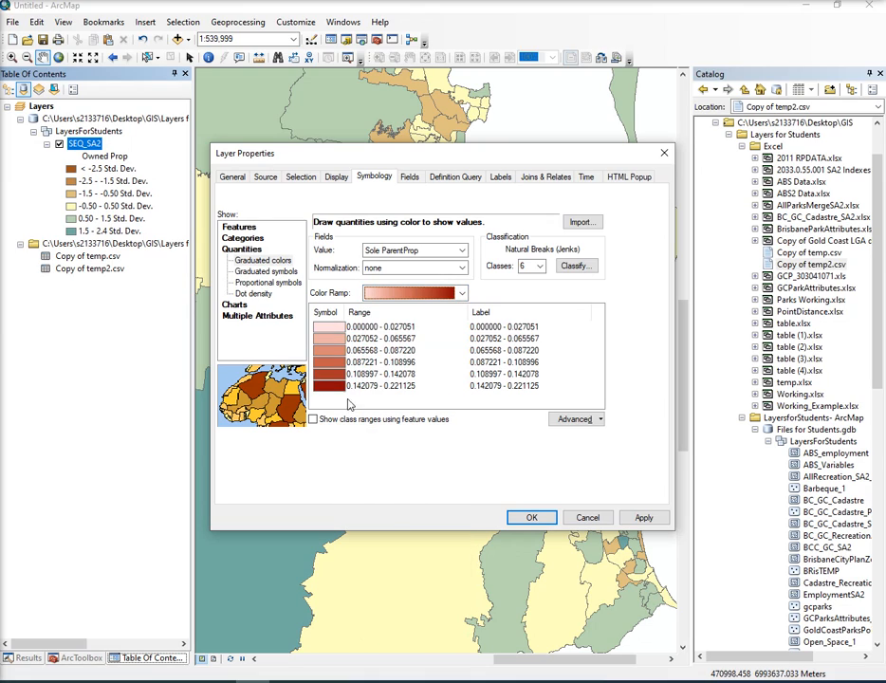
pyautogui.moveTo(379, 390)
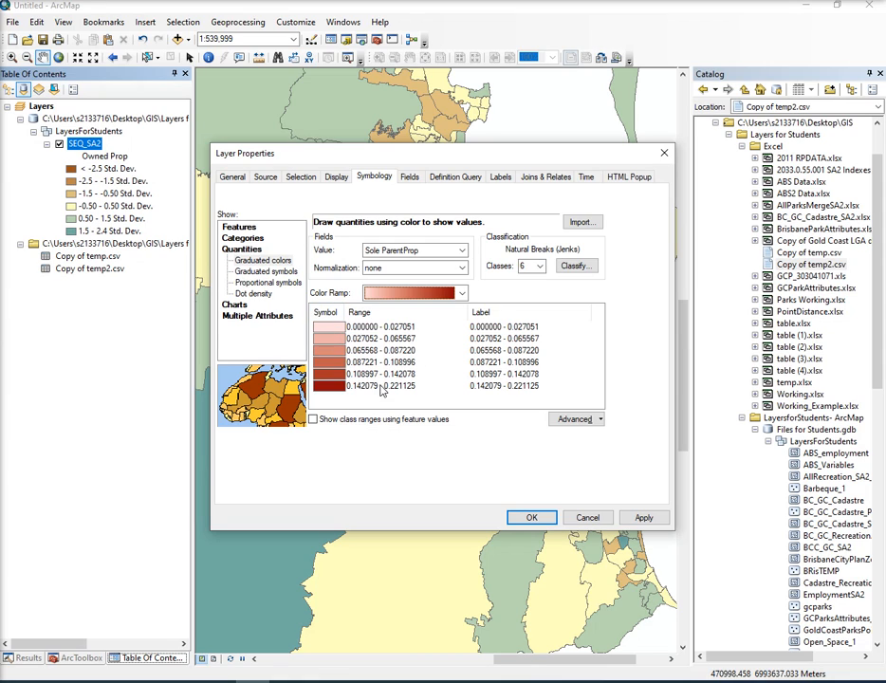
pyautogui.click(531, 516)
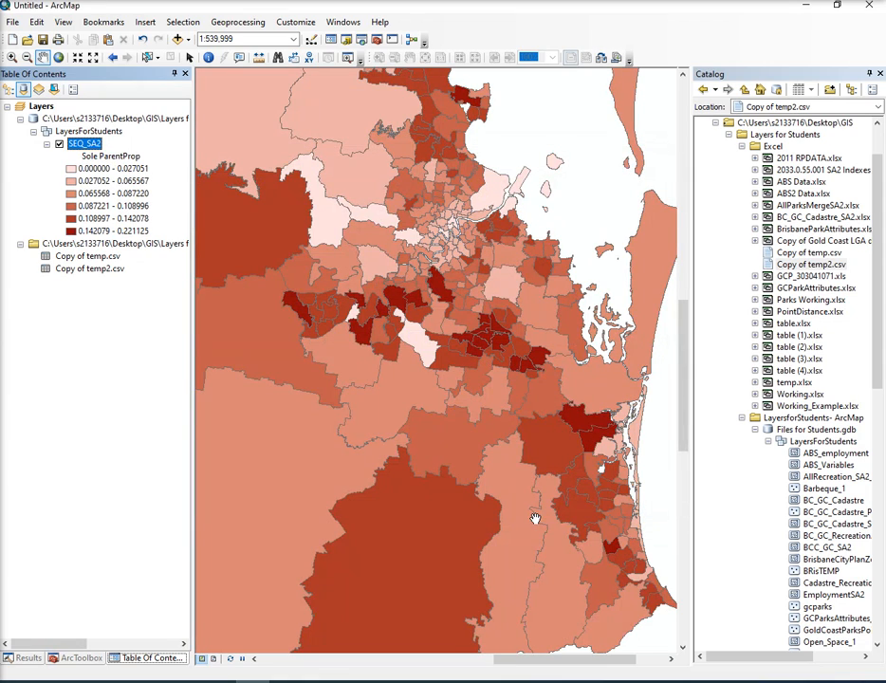
pyautogui.moveTo(512, 320)
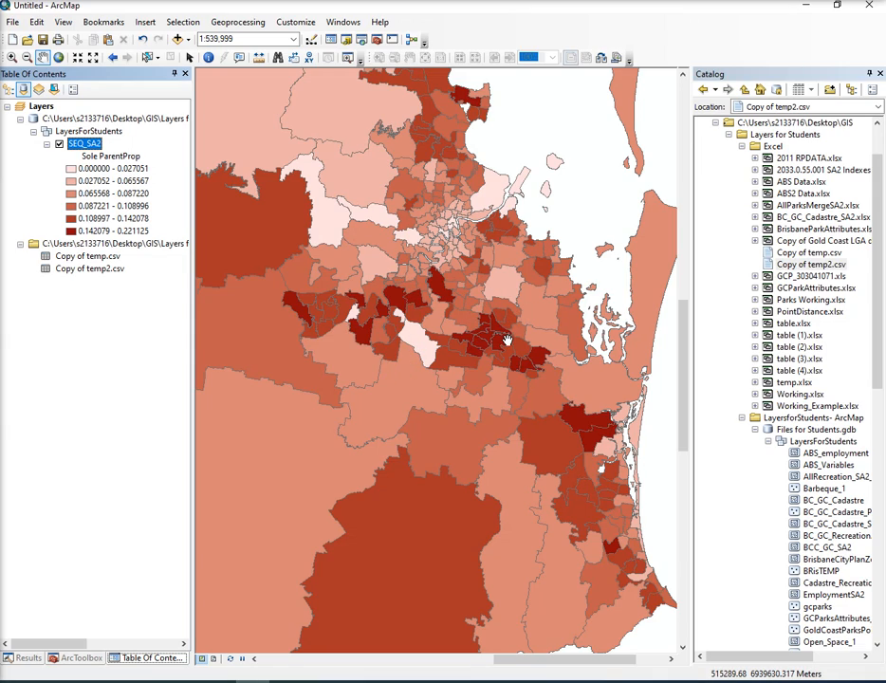
pyautogui.moveTo(450, 271)
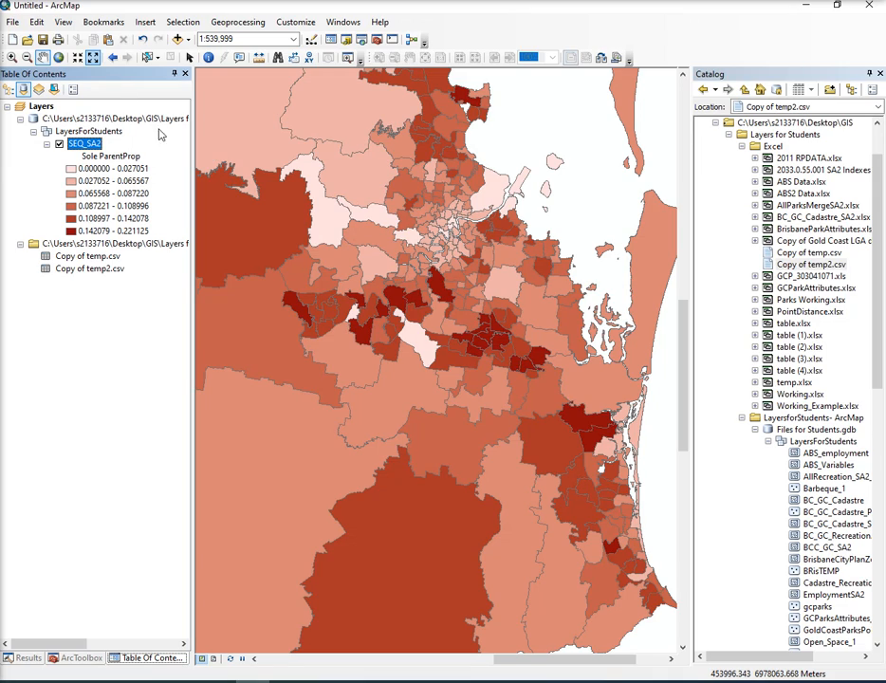
# Step: Bring up the SEQ_SA2 layer's context menu to reach its properties
pyautogui.rightClick(83, 143)
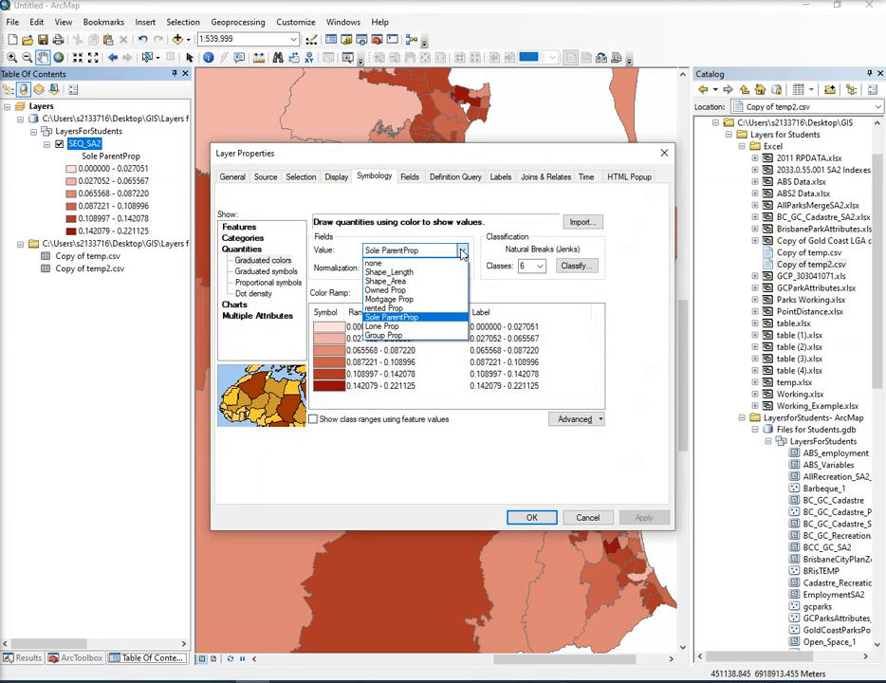
# Step: Set the symbology Value field to Group Prop and apply it
pyautogui.click(382, 335)
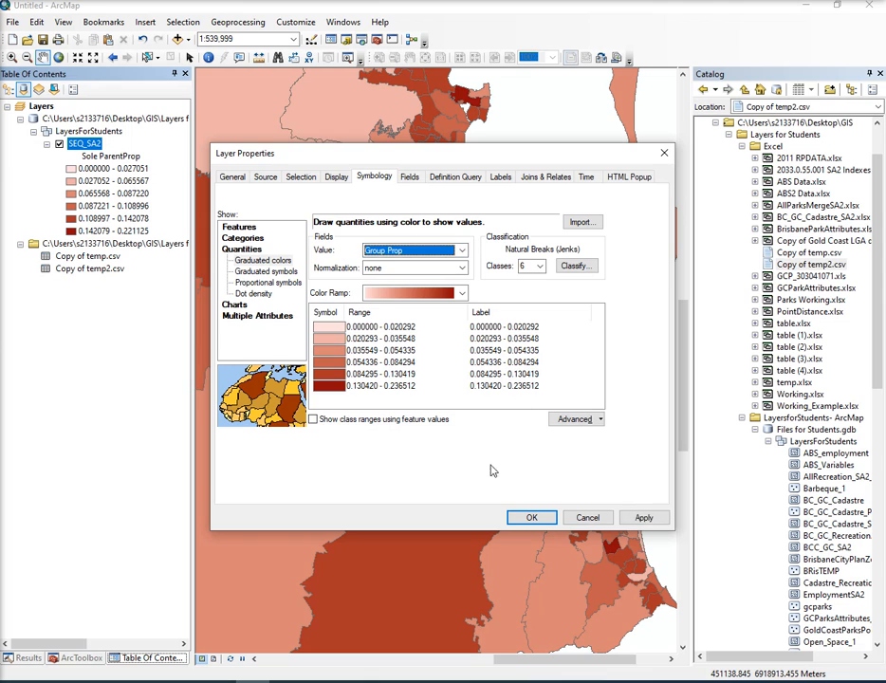
pyautogui.click(531, 516)
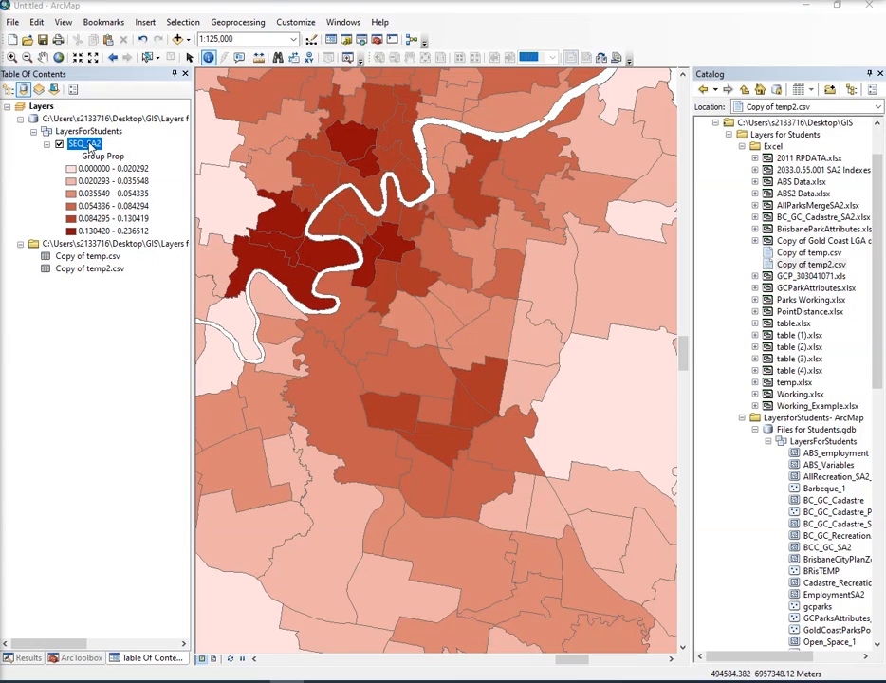
# Step: Label SEQ_SA2 features with suburb names, then add a second SEQ_SA2 layer from the geodatabase
pyautogui.rightClick(83, 143)
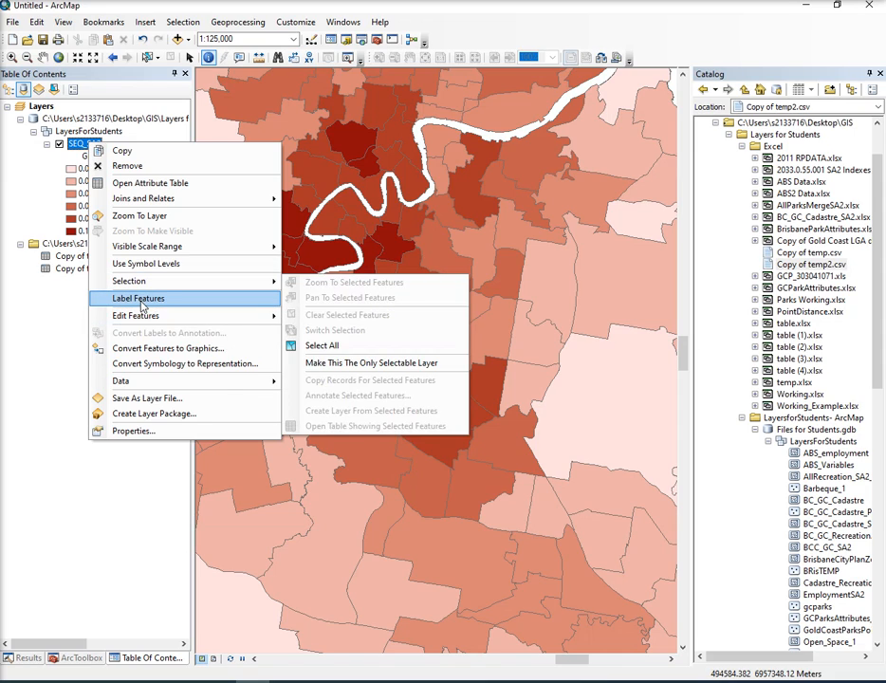
pyautogui.click(138, 298)
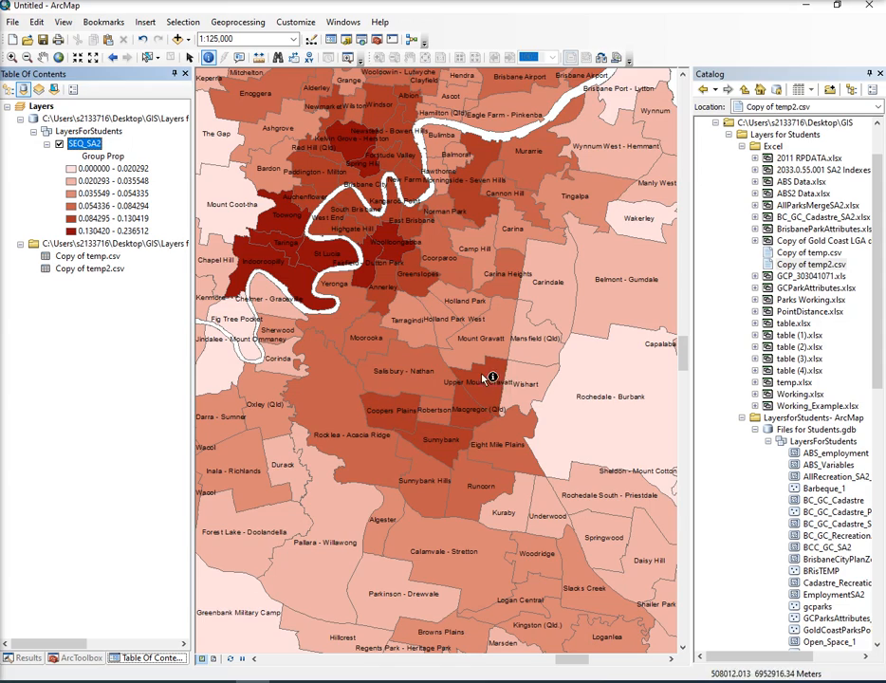
pyautogui.moveTo(446, 362)
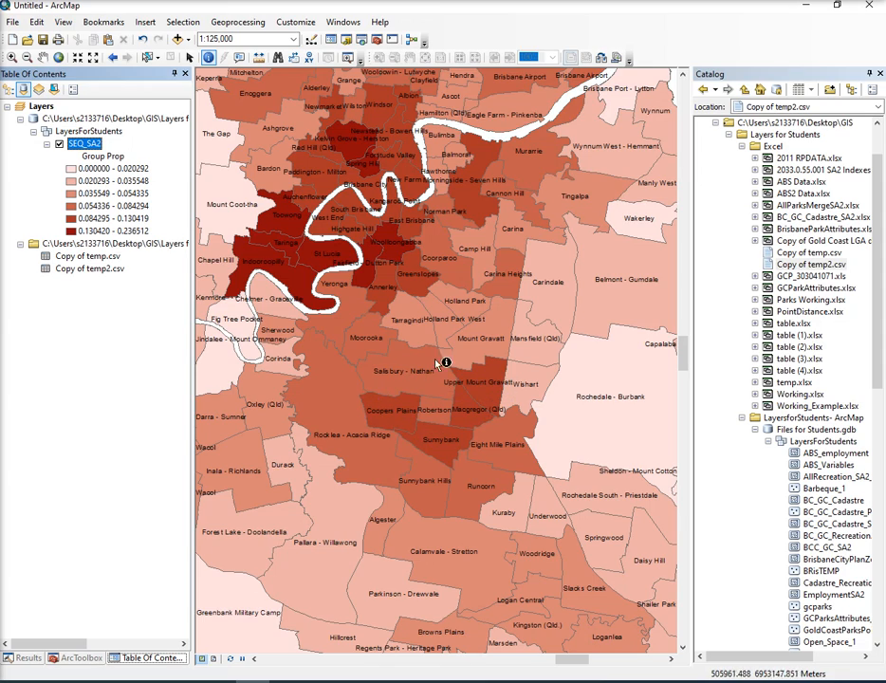
pyautogui.moveTo(263, 233)
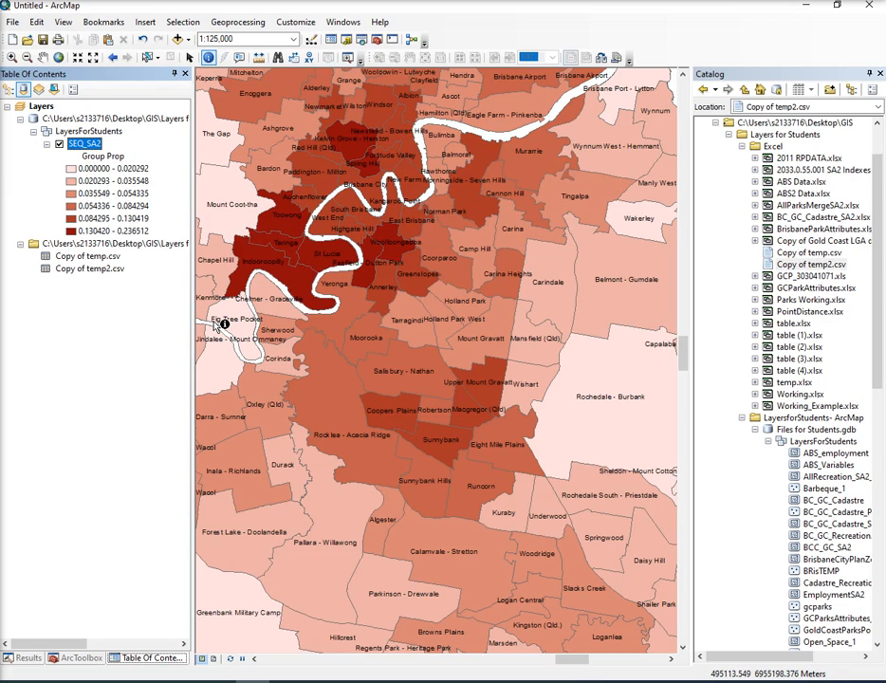
pyautogui.rightClick(83, 143)
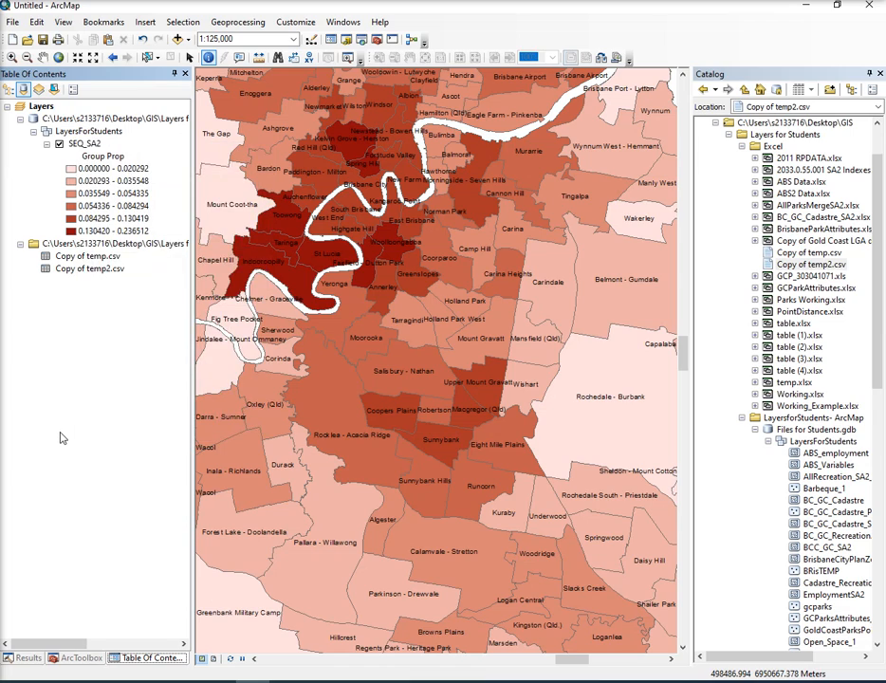
pyautogui.scroll(-3)
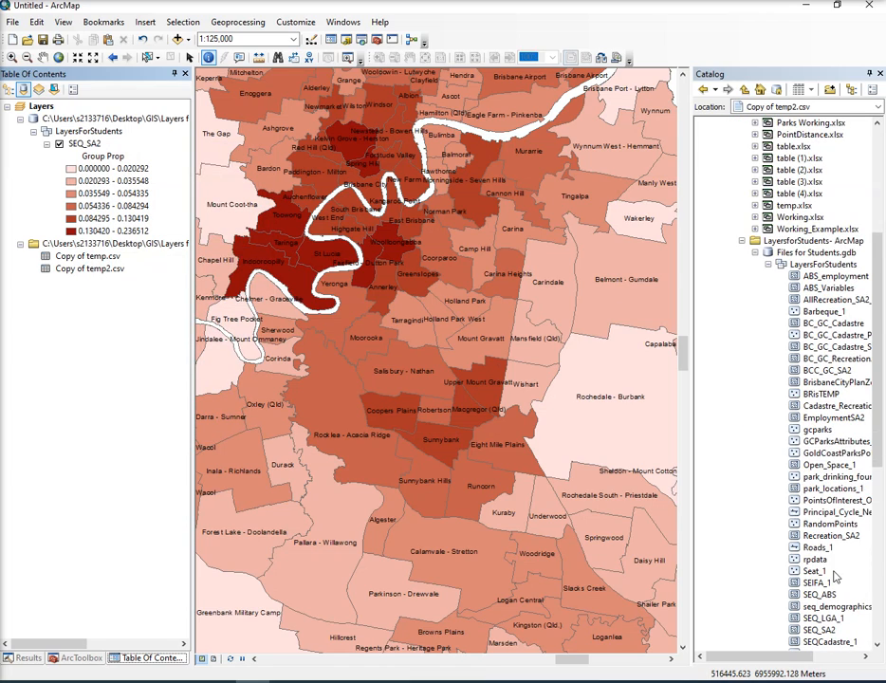
pyautogui.scroll(-3)
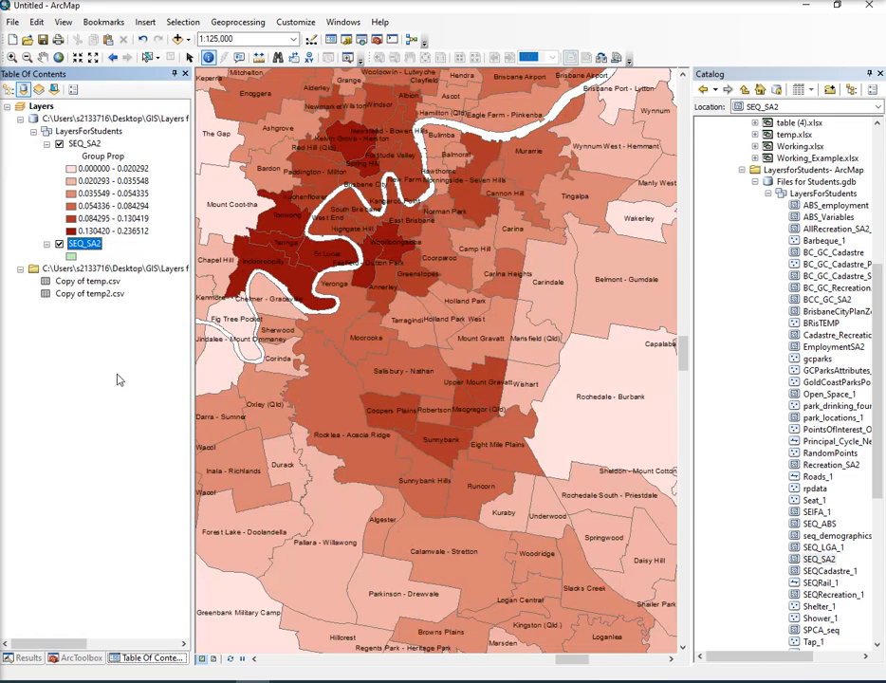
pyautogui.rightClick(84, 244)
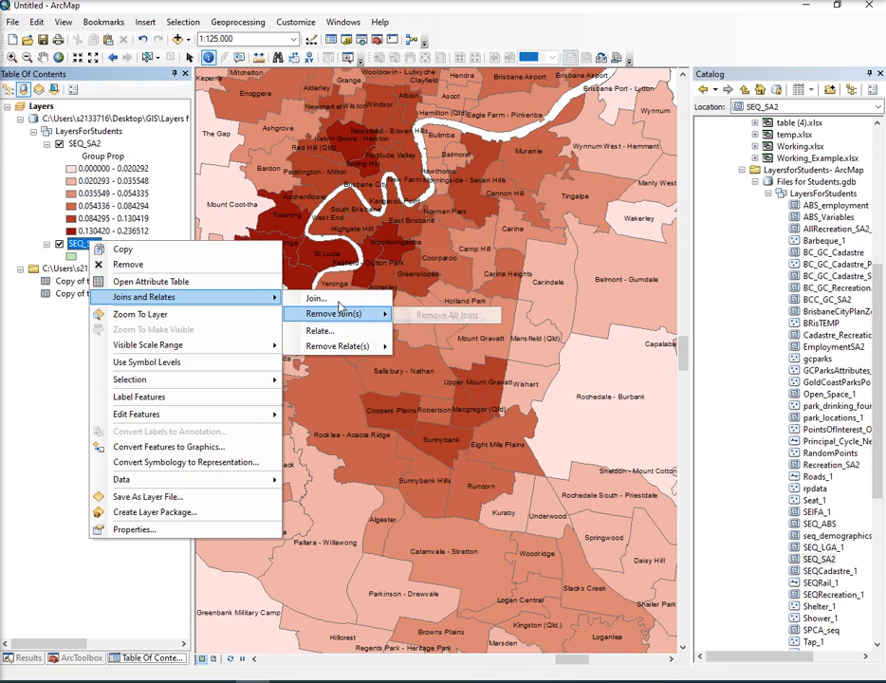
# Step: Join Copy of temp2.csv to the new SEQ_SA2 layer on SA2_NAME16, keeping only matching records
pyautogui.click(315, 298)
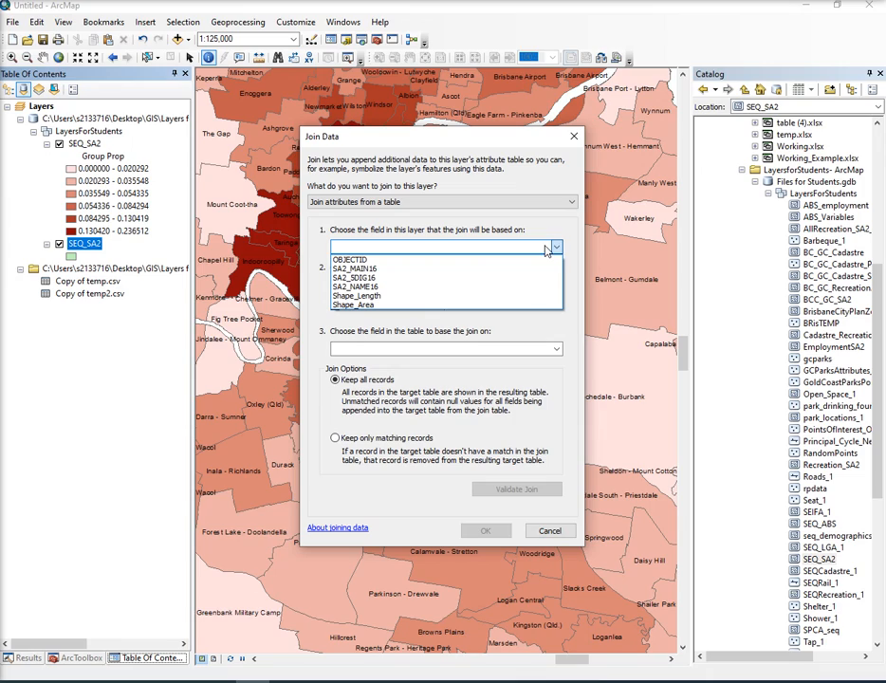
pyautogui.click(357, 285)
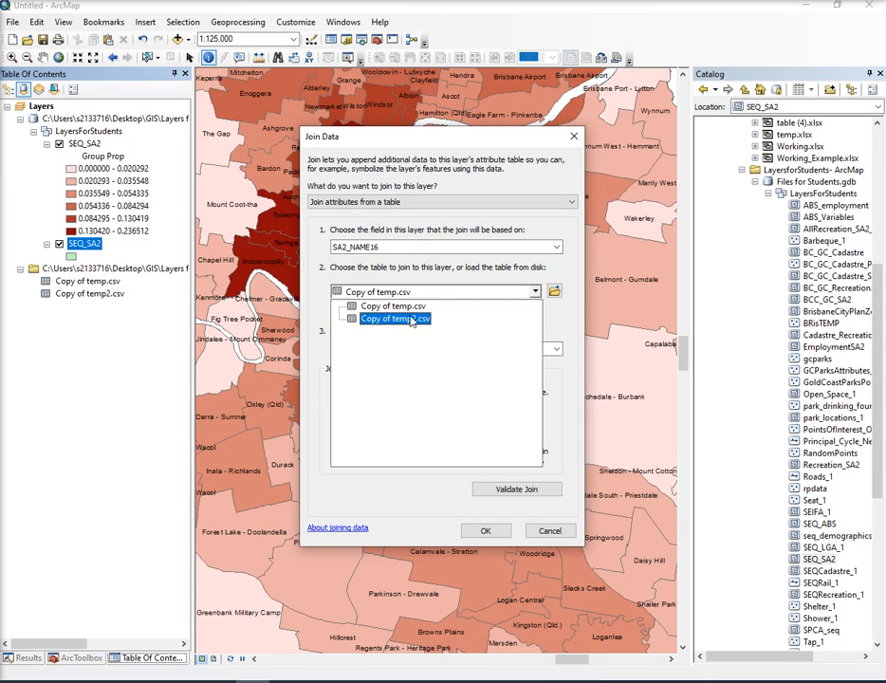
pyautogui.click(396, 318)
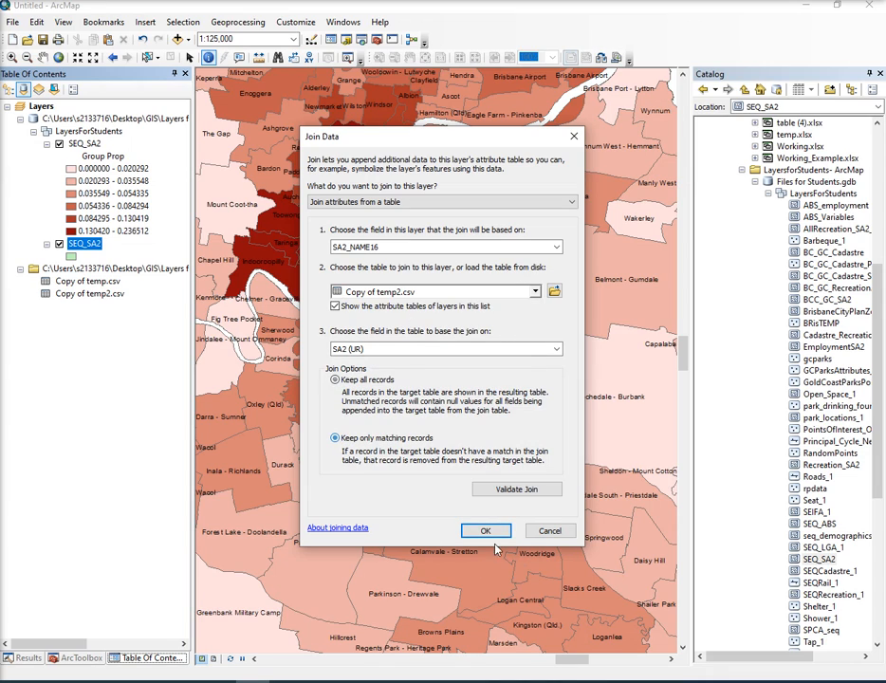
pyautogui.click(484, 530)
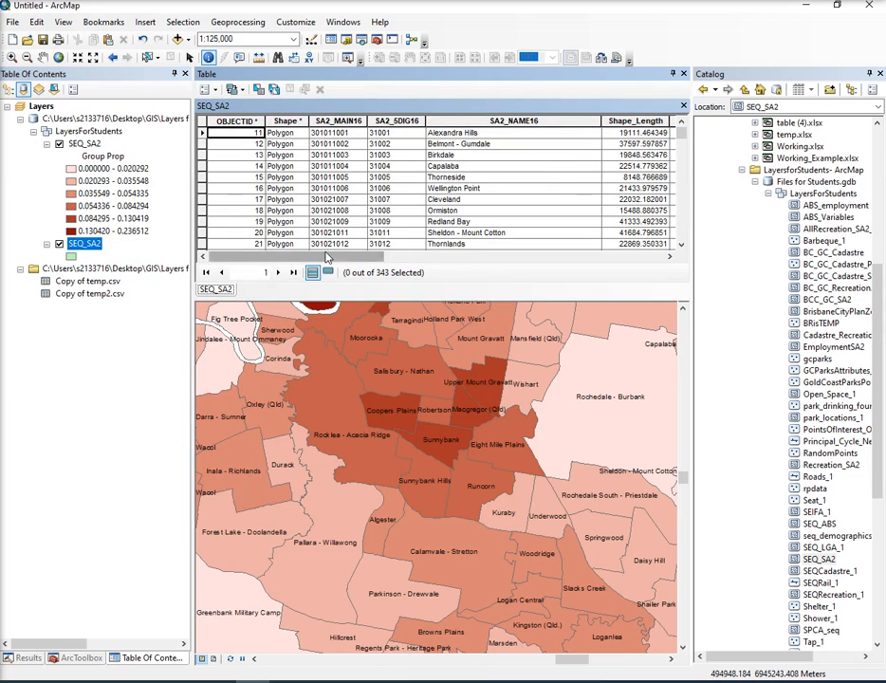
# Step: Scroll the SEQ_SA2 attribute table right to the joined Graduate, Unemployed and Married proportion columns
pyautogui.hscroll(3)
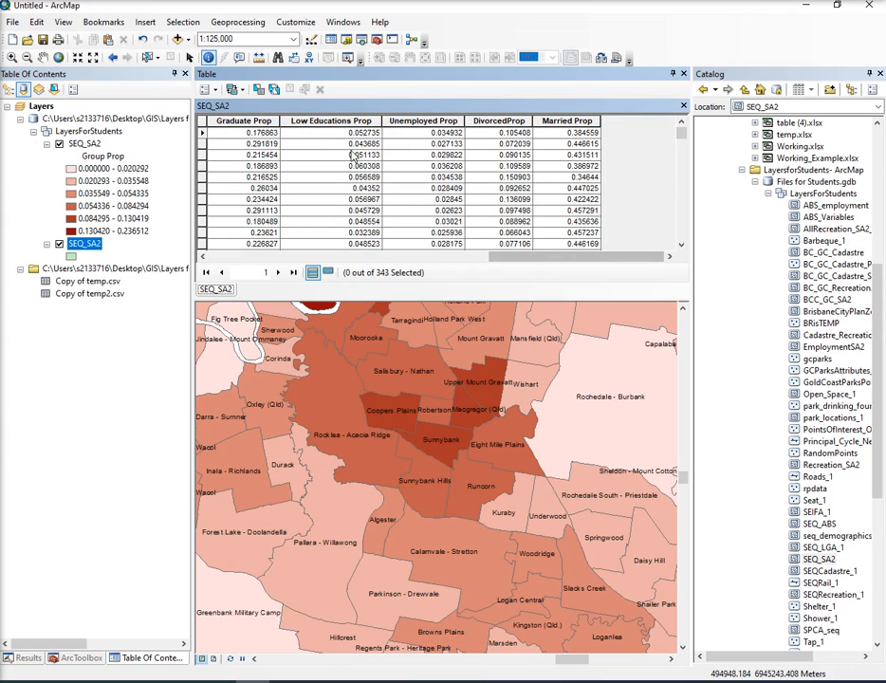
pyautogui.moveTo(417, 509)
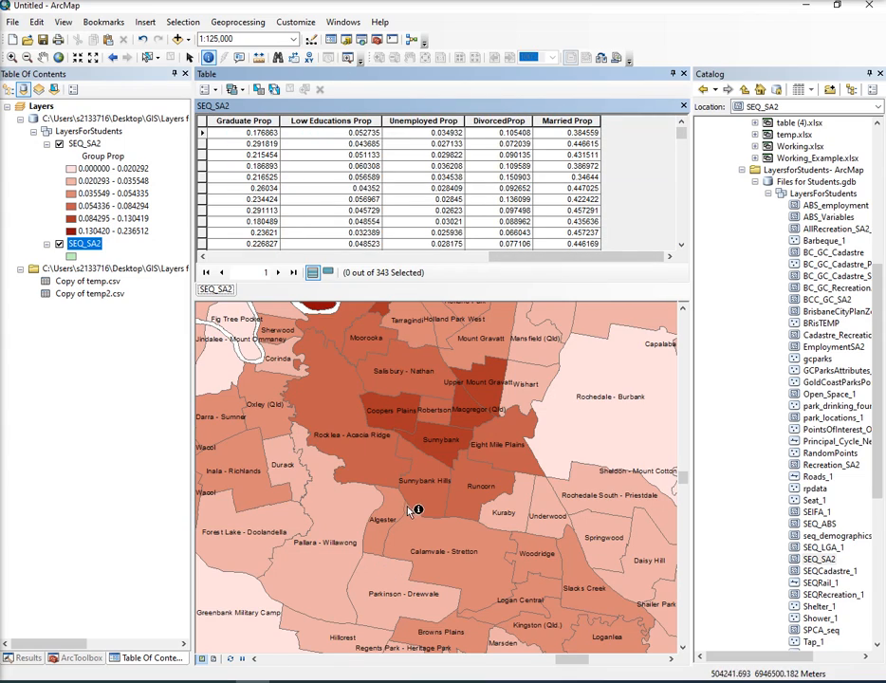
pyautogui.moveTo(376, 577)
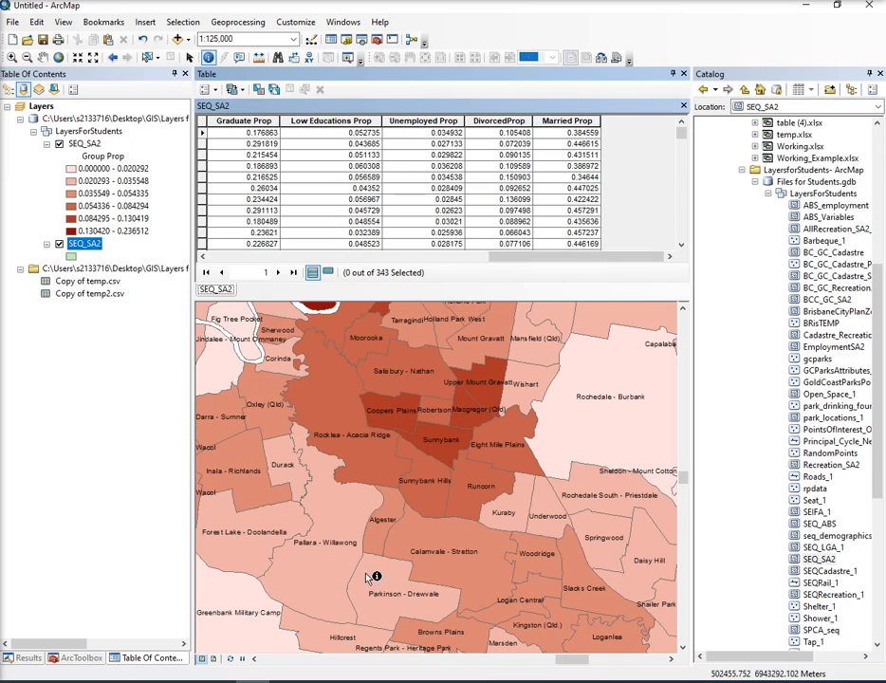